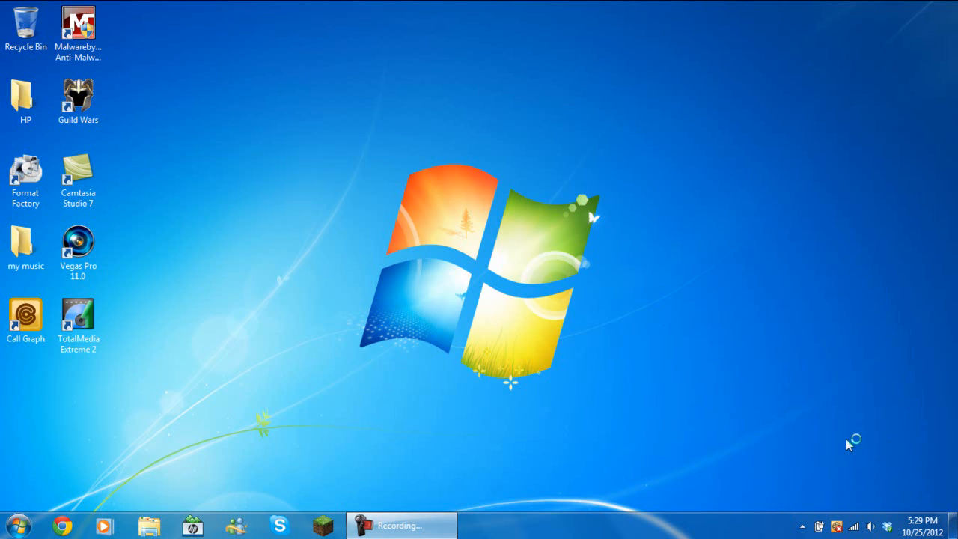
{"action": "mouse_move", "coordinate": [437, 316]}
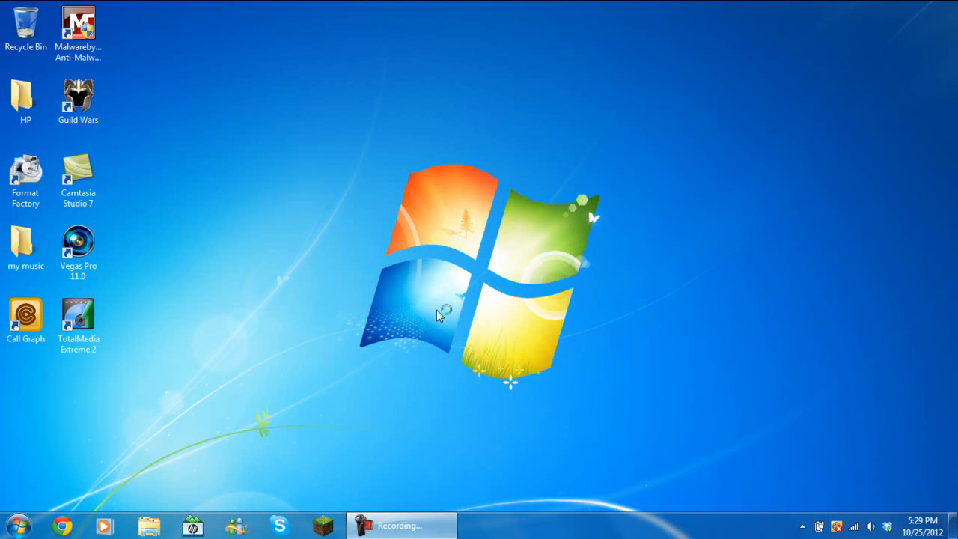
- Reach Personalize from the desktop's right-click context menu
{"action": "left_click_drag", "start_coordinate": [437, 314], "coordinate": [671, 448]}
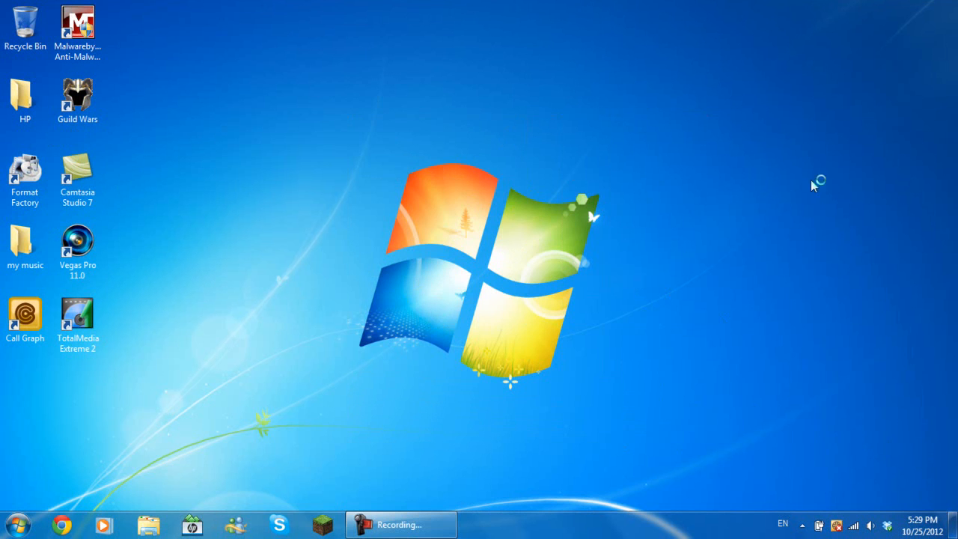
{"action": "mouse_move", "coordinate": [30, 7]}
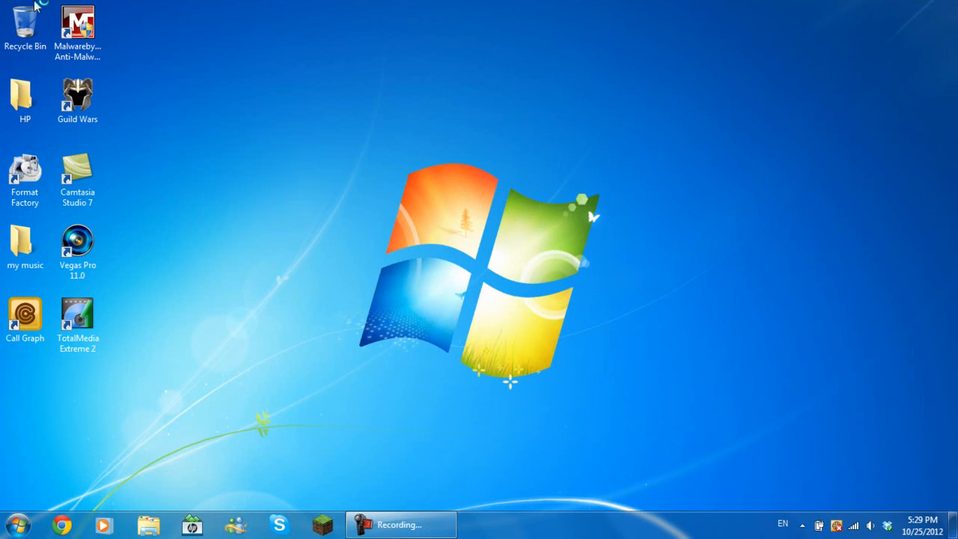
{"action": "mouse_move", "coordinate": [209, 258]}
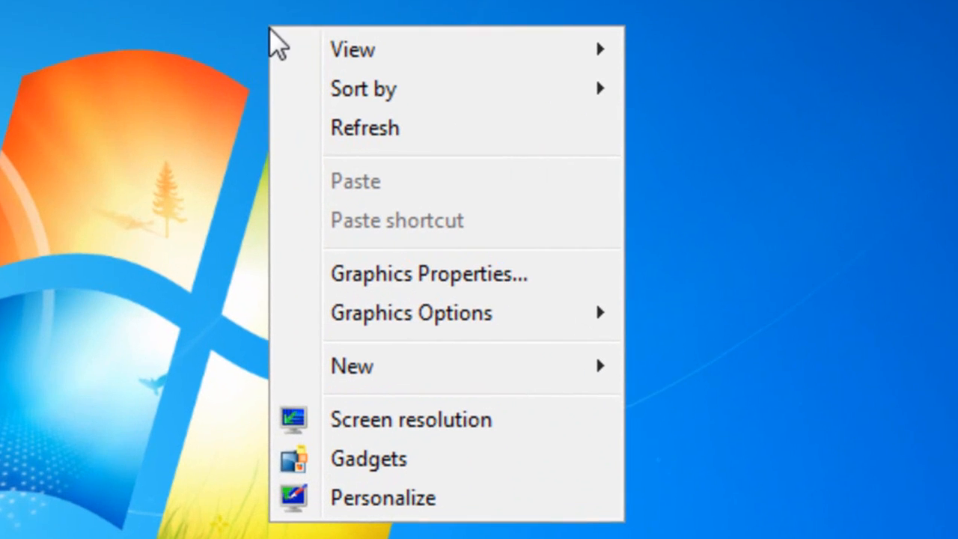
{"action": "mouse_move", "coordinate": [419, 220]}
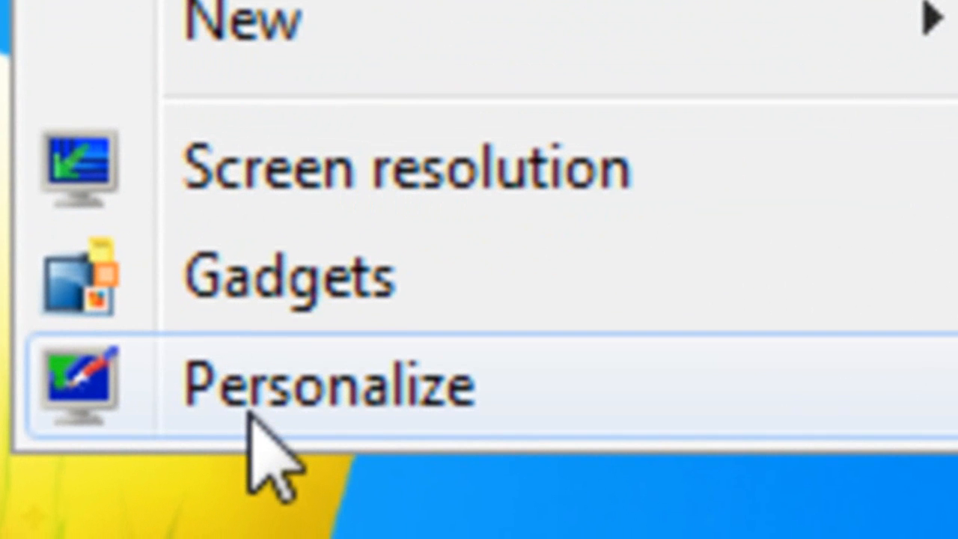
{"action": "left_click", "coordinate": [337, 386]}
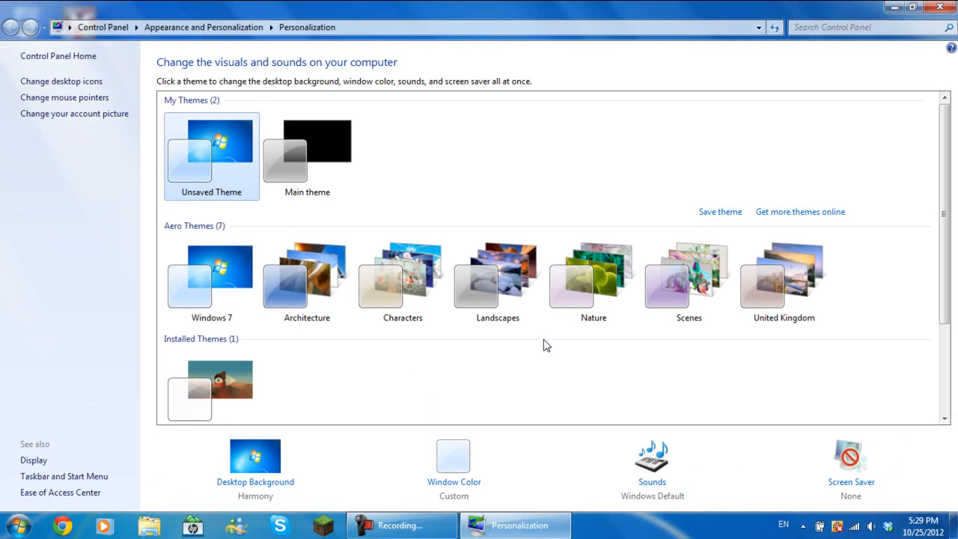
{"action": "mouse_move", "coordinate": [952, 196]}
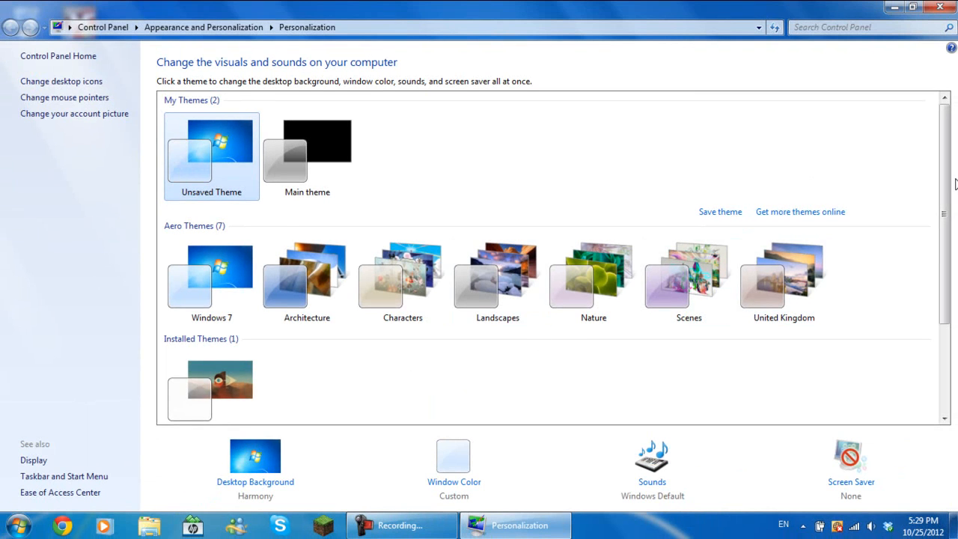
- Apply the Nature Aero theme, then close the Personalization window
{"action": "scroll", "scroll_direction": "down", "scroll_amount": 3}
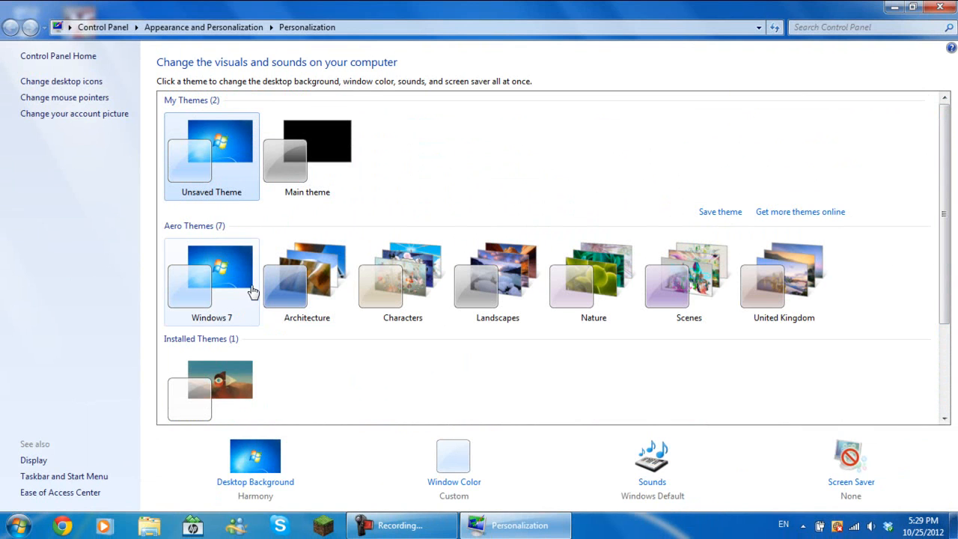
{"action": "mouse_move", "coordinate": [196, 280]}
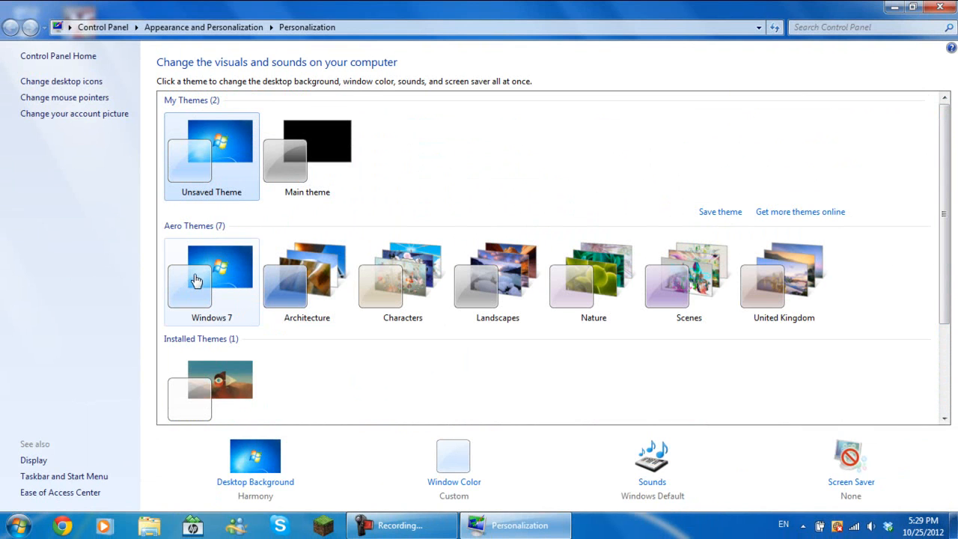
{"action": "mouse_move", "coordinate": [377, 319]}
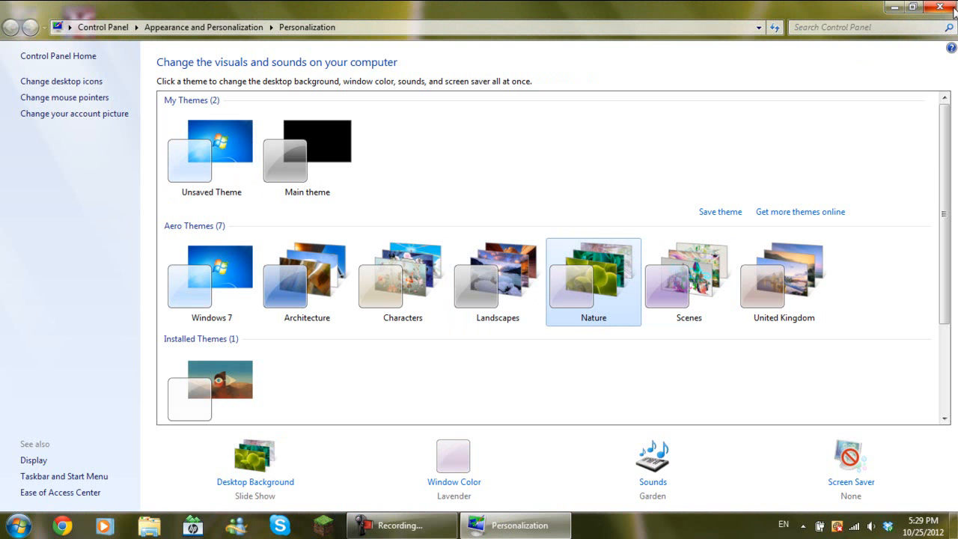
{"action": "left_click", "coordinate": [940, 9]}
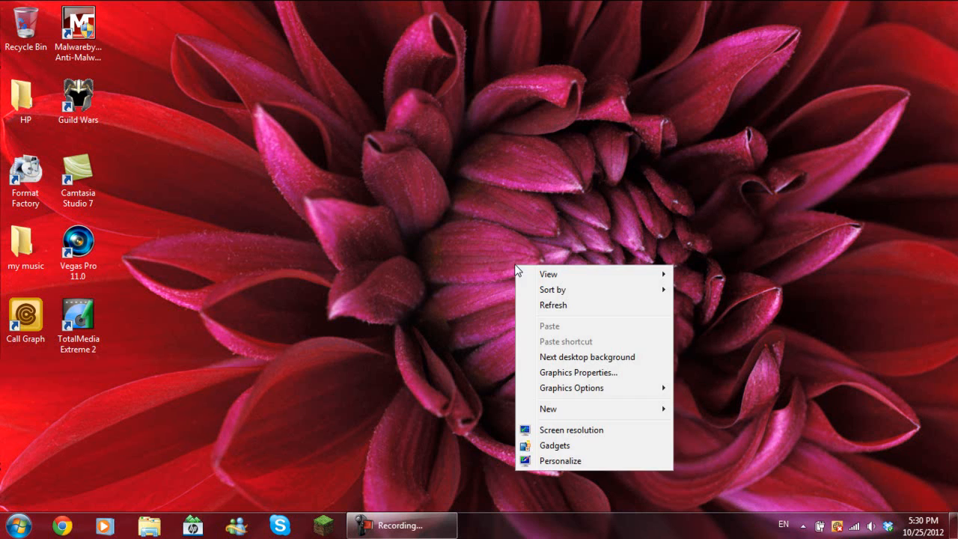
- Advance the Nature slideshow twice via Next desktop background
{"action": "left_click", "coordinate": [586, 357]}
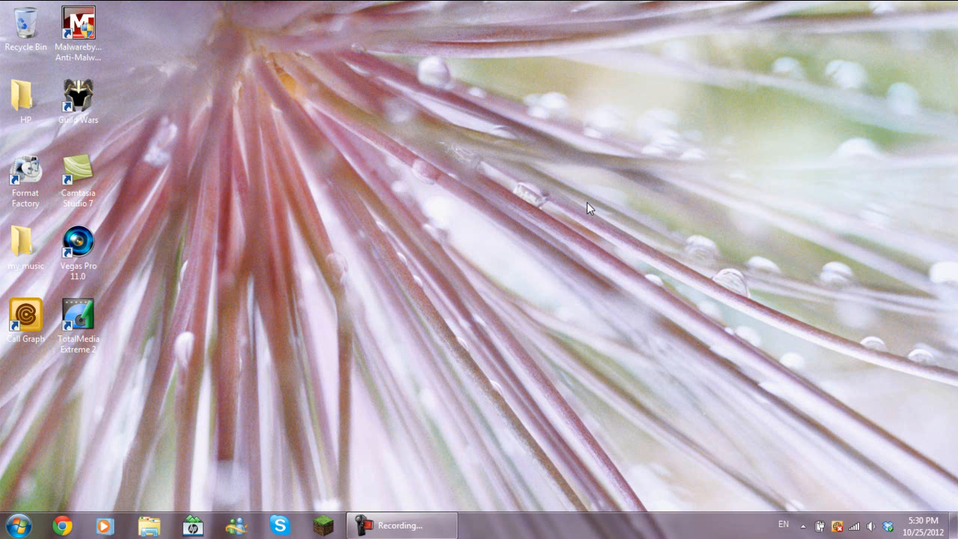
{"action": "right_click", "coordinate": [587, 208]}
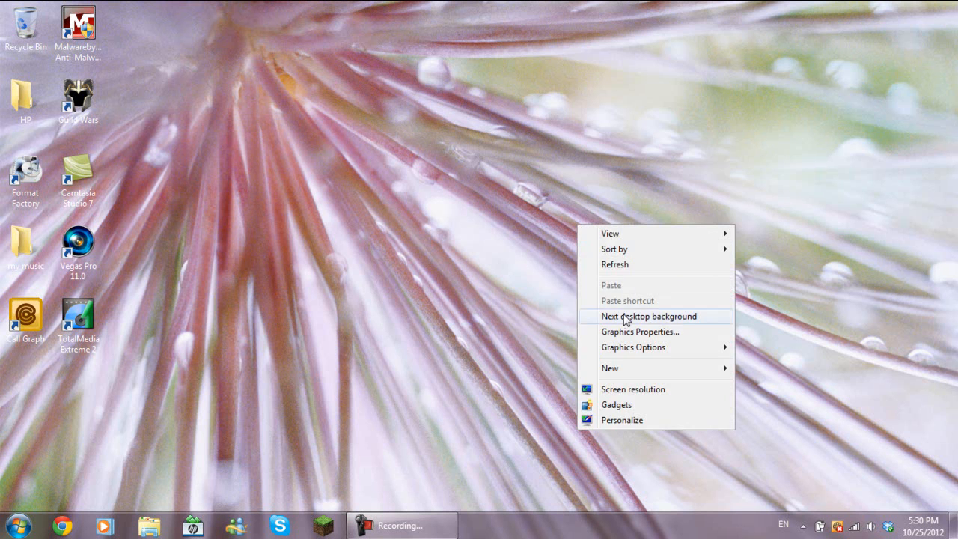
{"action": "left_click", "coordinate": [652, 316]}
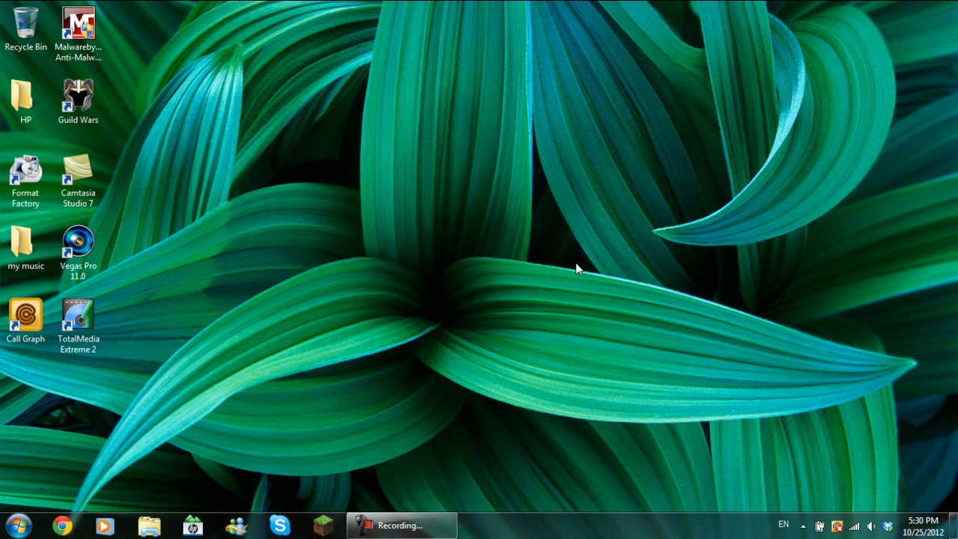
- Reapply the default Windows 7 theme from Personalization
{"action": "right_click", "coordinate": [578, 266]}
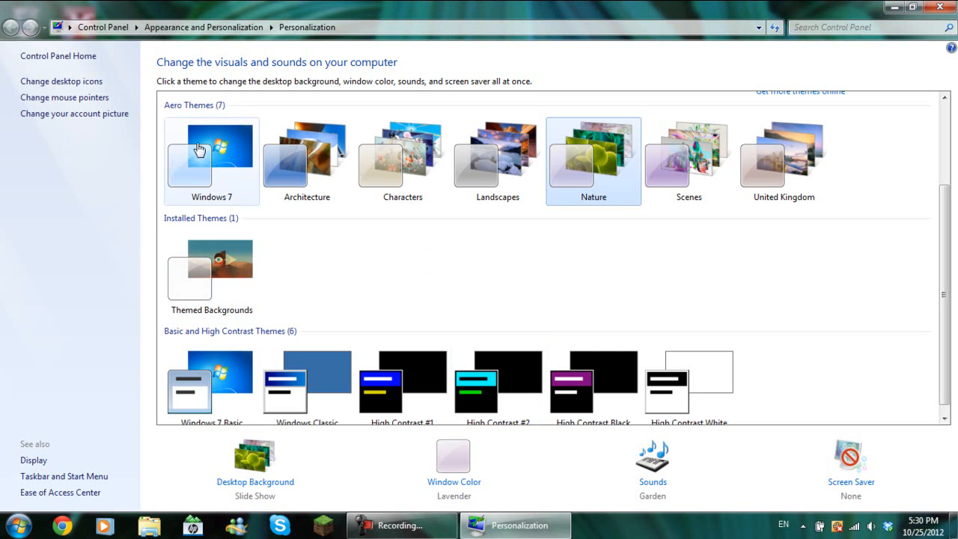
{"action": "left_click", "coordinate": [212, 153]}
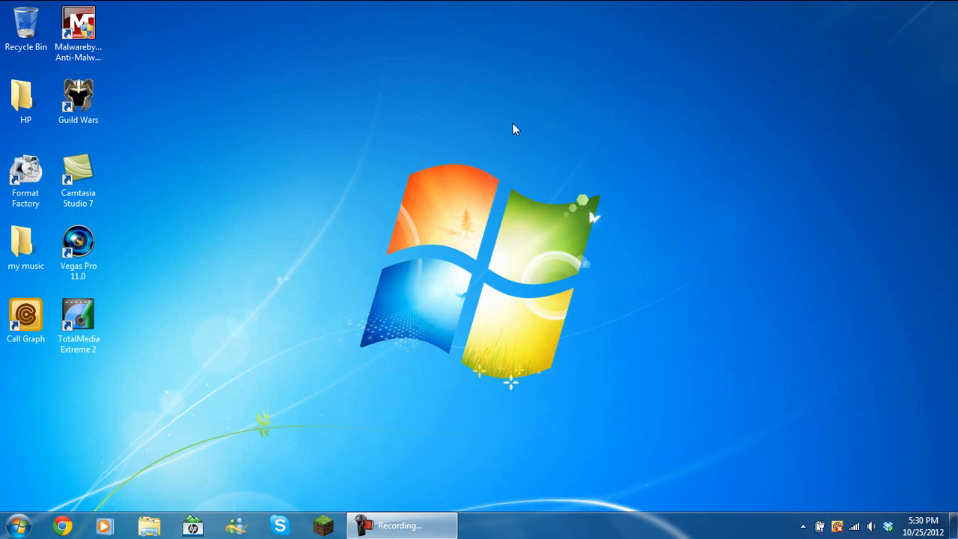
{"action": "mouse_move", "coordinate": [449, 126]}
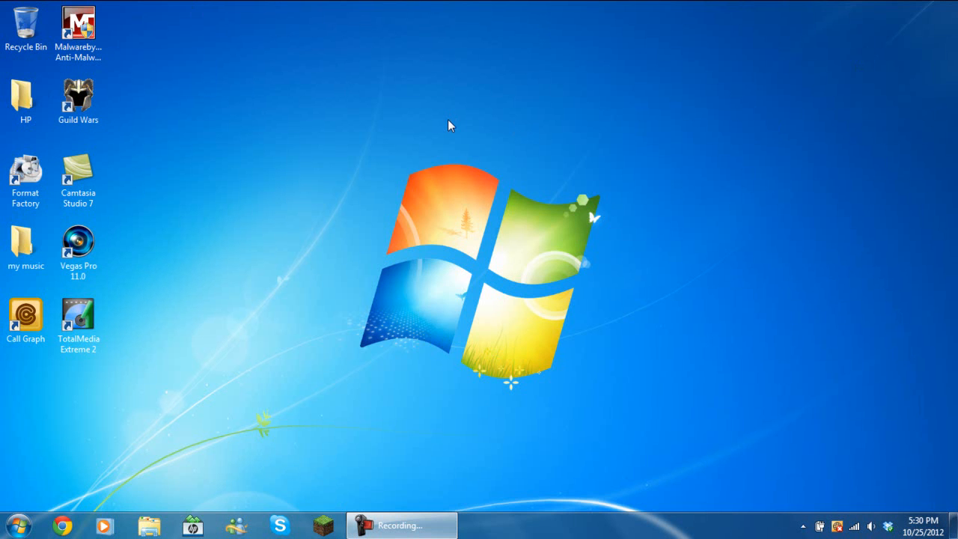